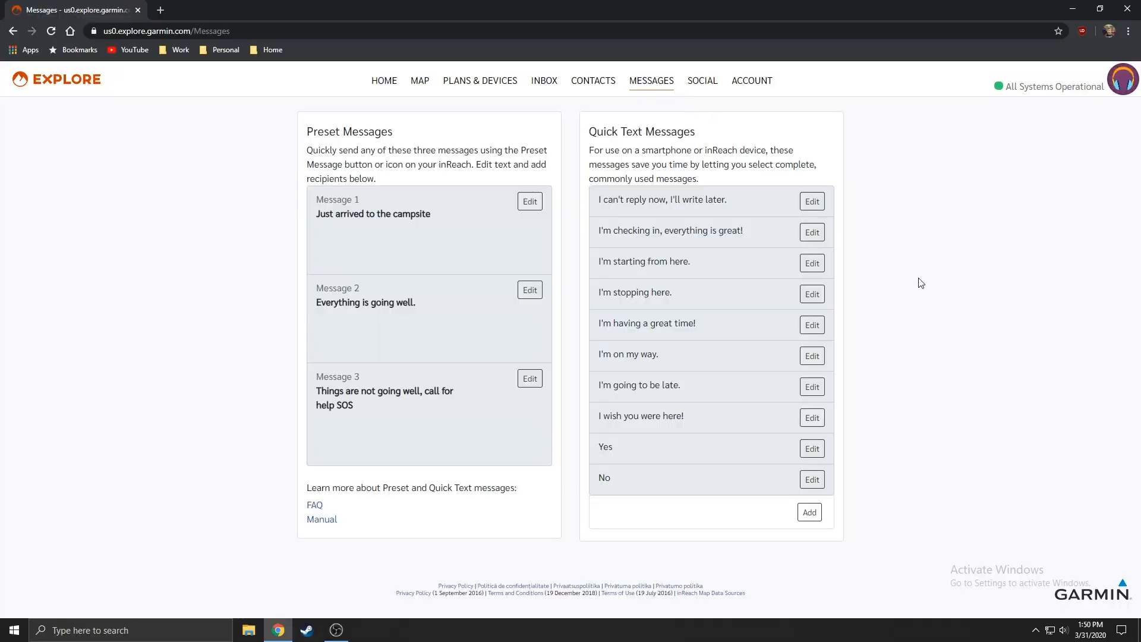
Reword the second quick text so it ends with 'going well!' instead of 'great!'.
{"action": "left_click", "coordinate": [811, 231]}
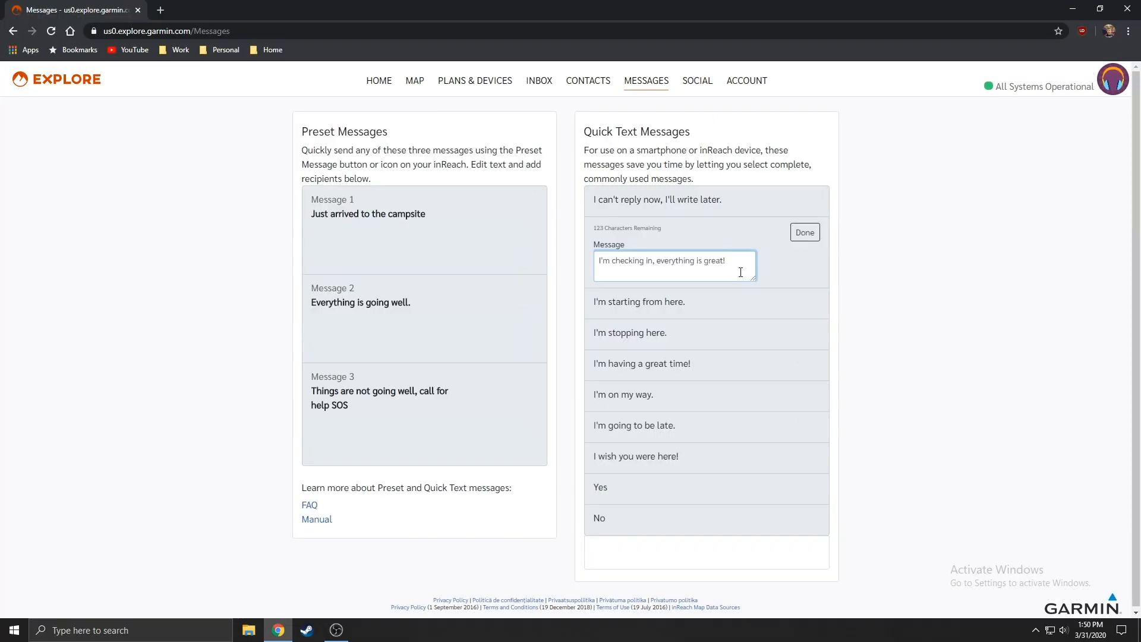
{"action": "key", "text": "Backspace"}
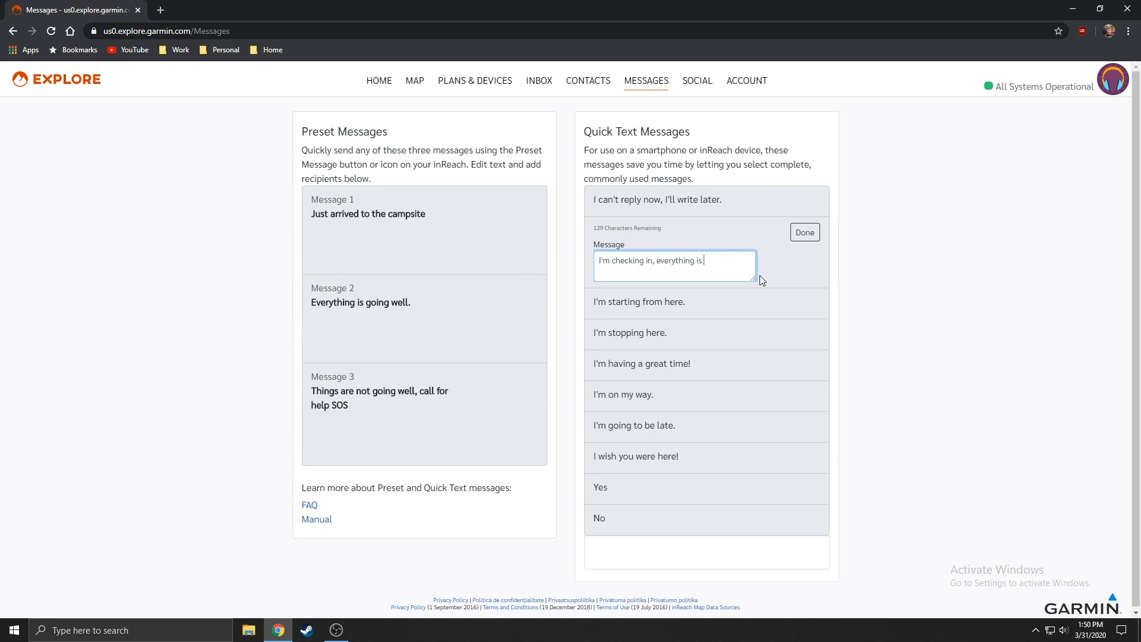
{"action": "type", "text": "going w"}
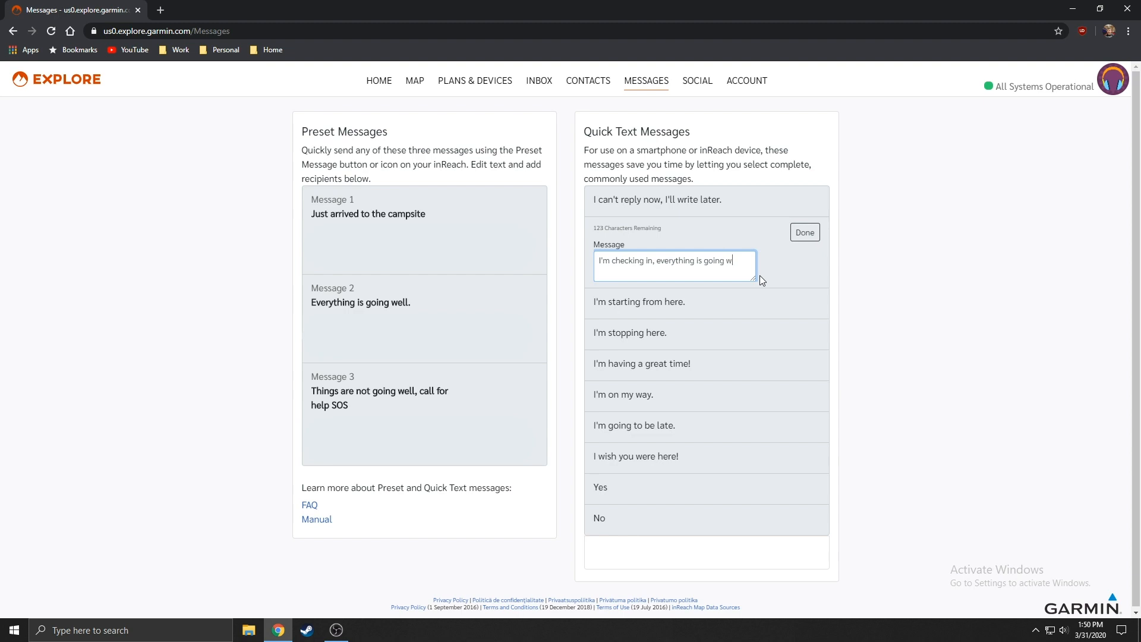
{"action": "type", "text": "ell"}
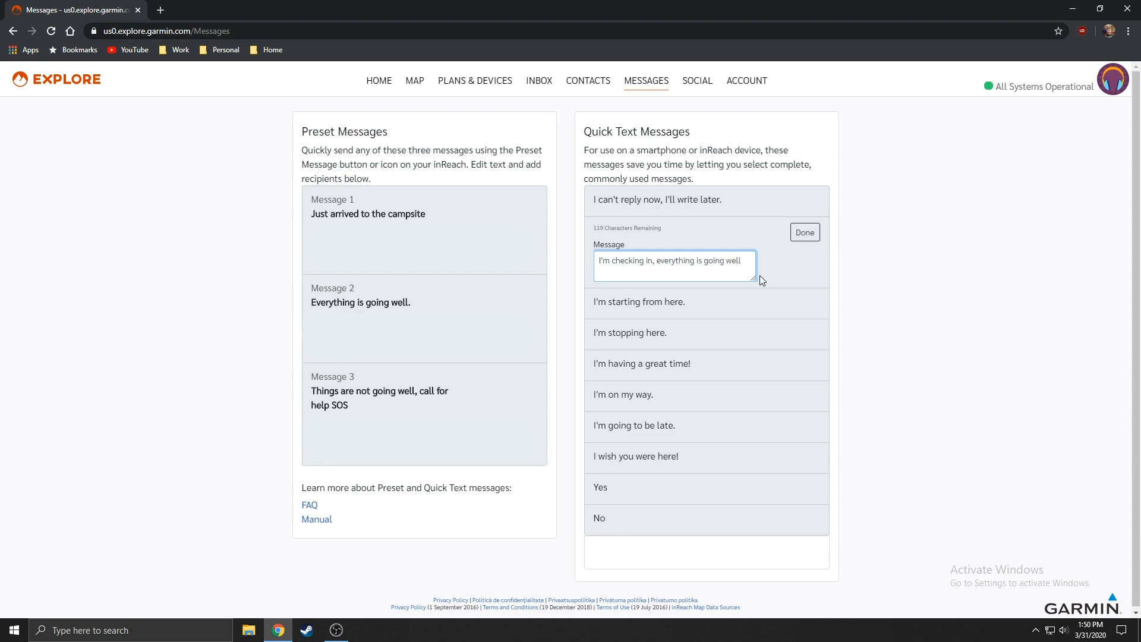
{"action": "type", "text": "!"}
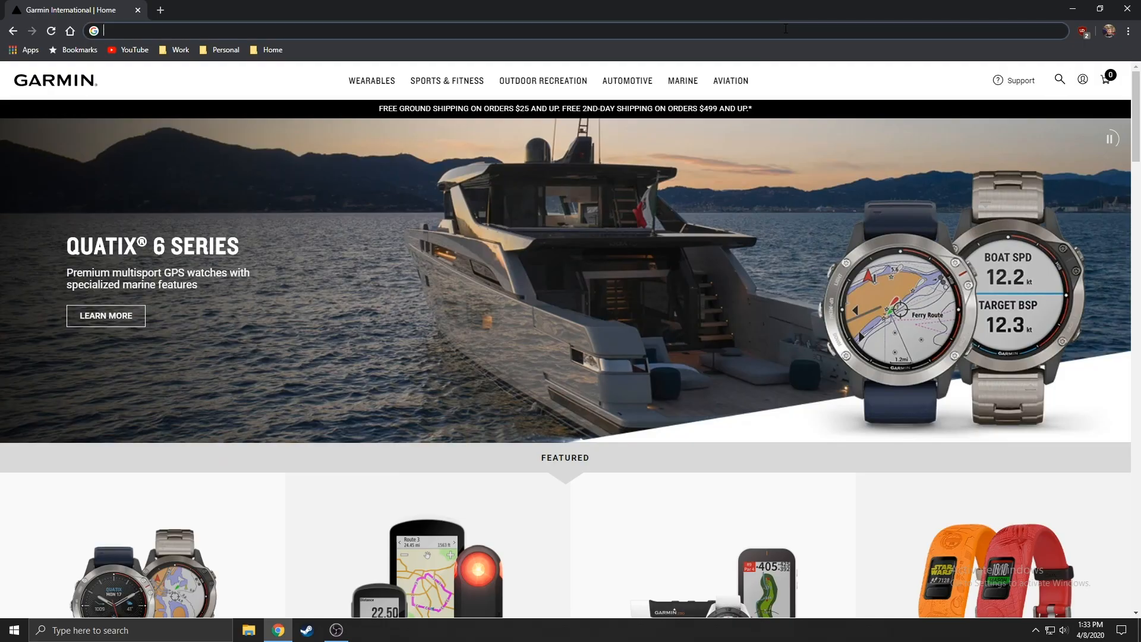
{"action": "type", "text": "explore.garmin.com/Account/LogOn?ReturnUrl=%2f"}
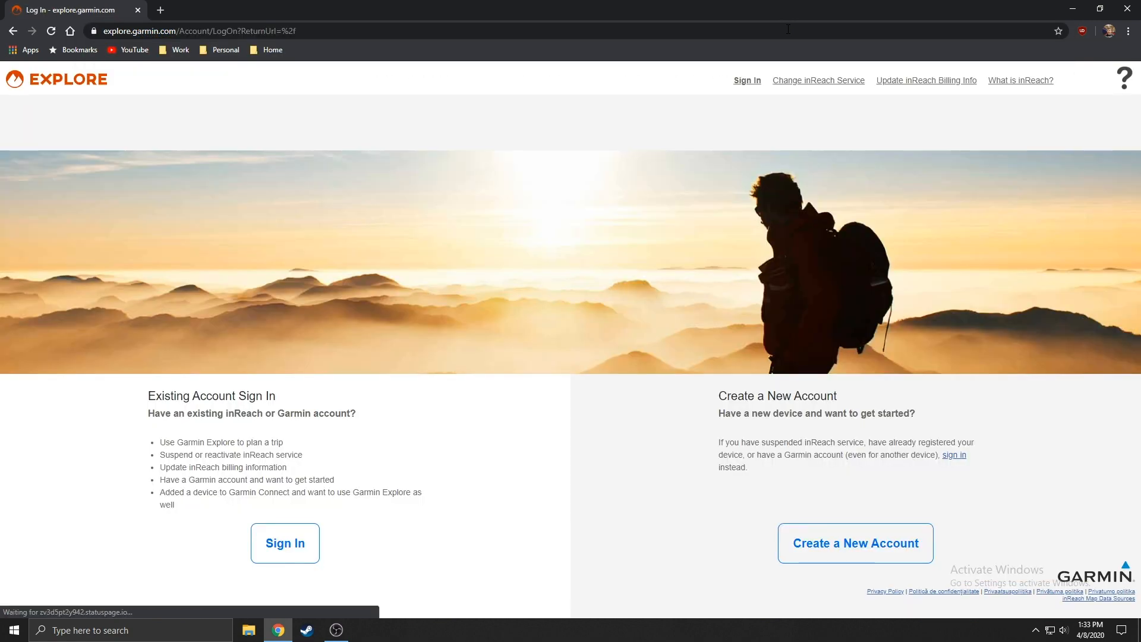
{"action": "left_click", "coordinate": [285, 542]}
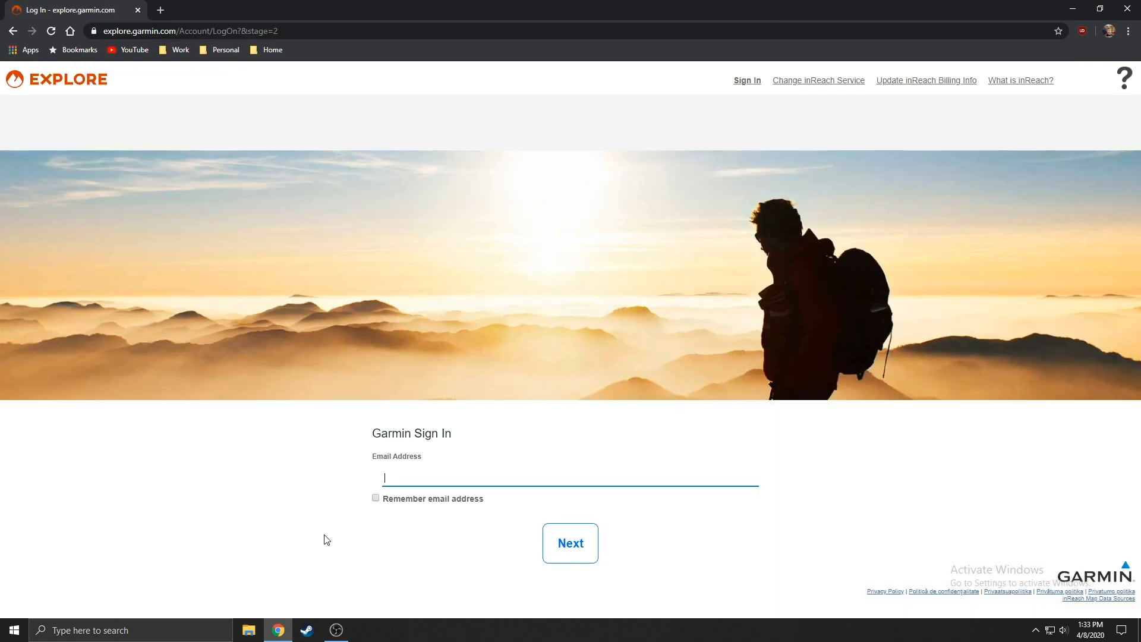
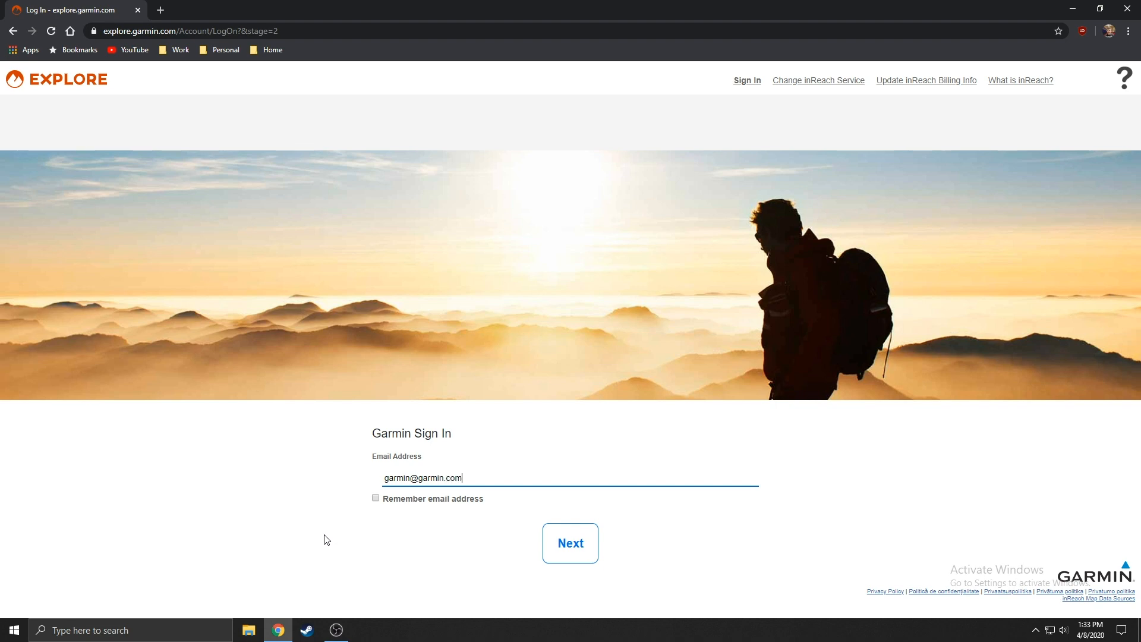
{"action": "left_click", "coordinate": [570, 543]}
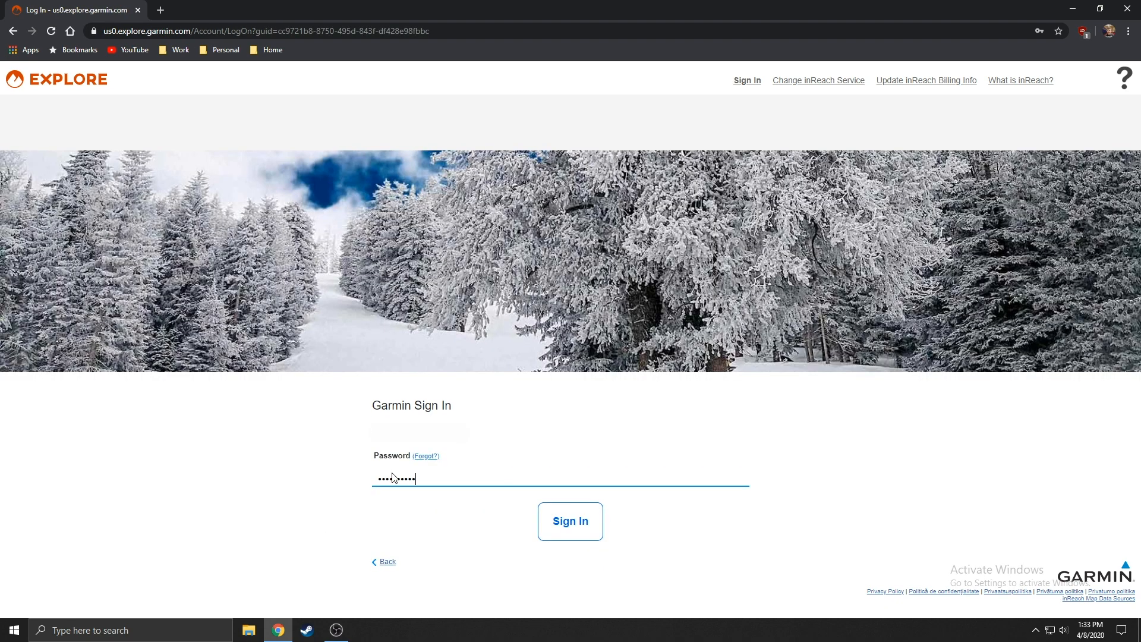
{"action": "left_click", "coordinate": [570, 521]}
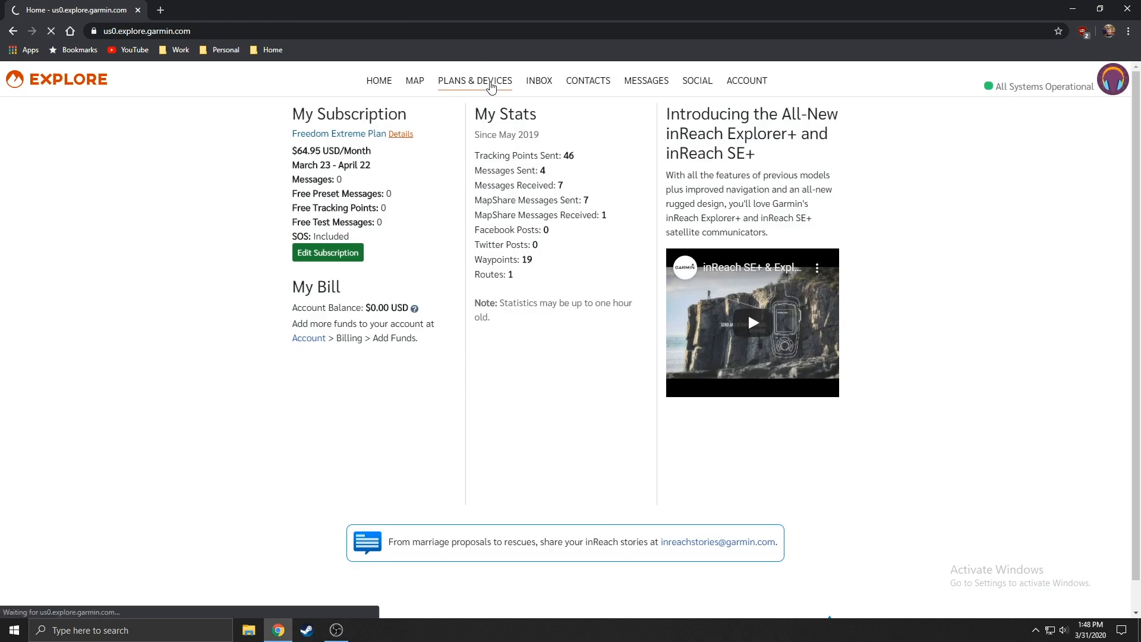
From Plans & Devices, bring up inReach Mini's Sync & Update and download inReach Sync.
{"action": "left_click", "coordinate": [474, 81]}
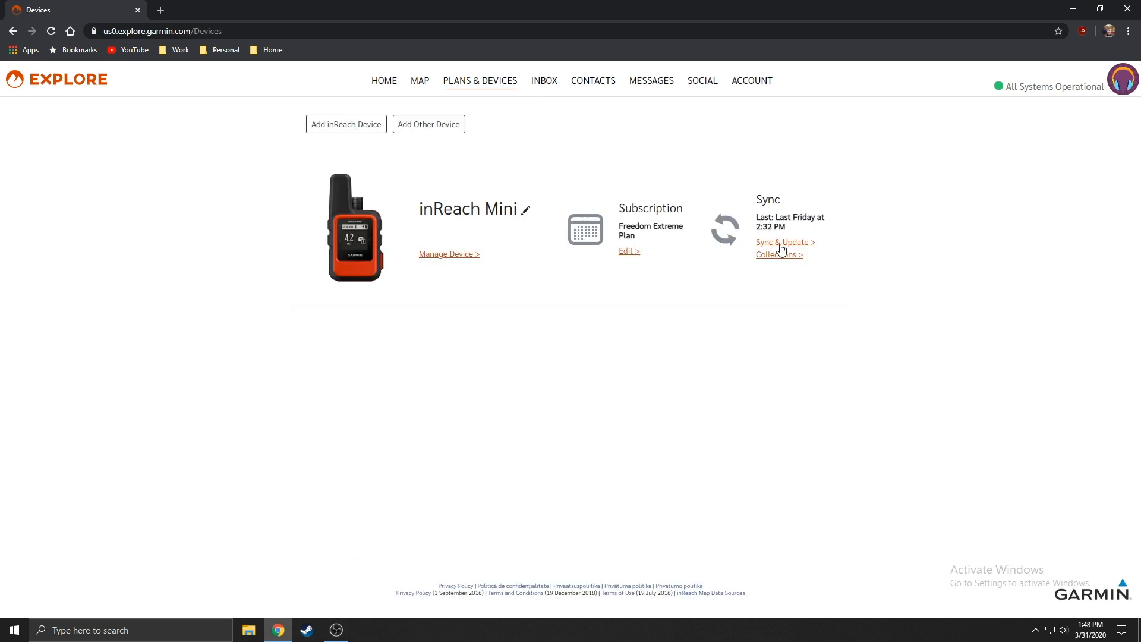
{"action": "left_click", "coordinate": [784, 242]}
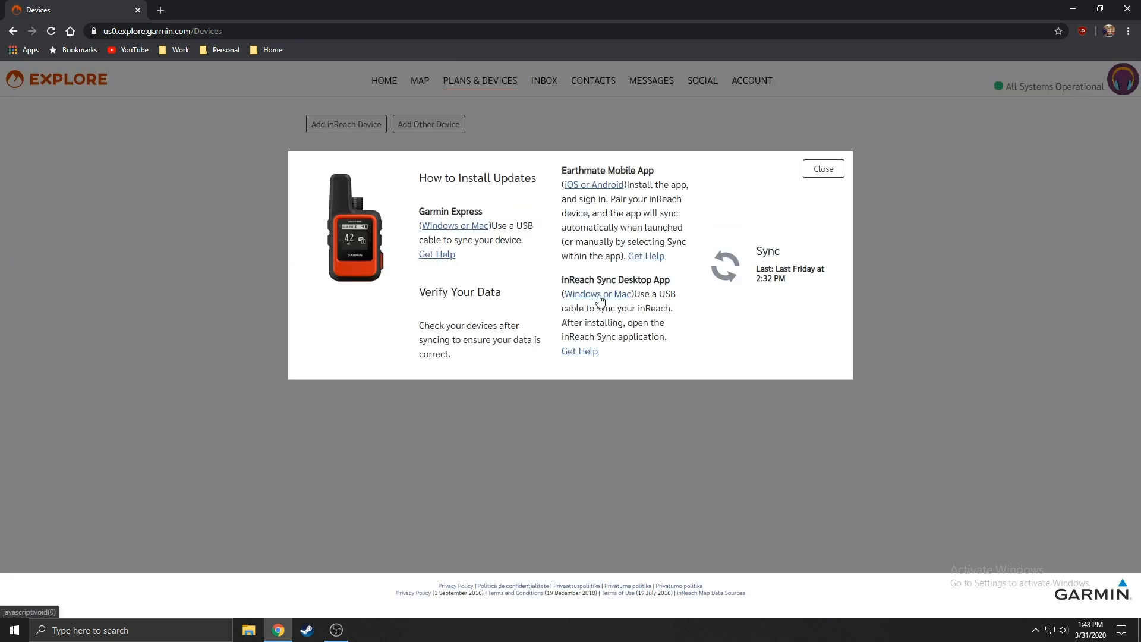
{"action": "left_click", "coordinate": [596, 294]}
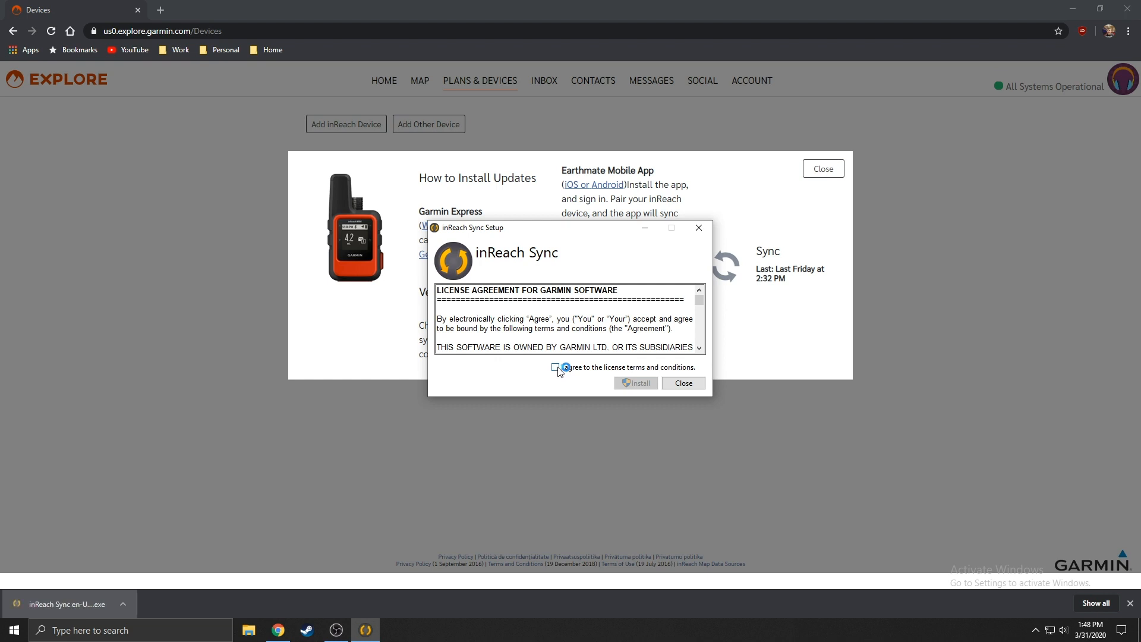
Accept the license terms, install inReach Sync and close the successful setup.
{"action": "left_click", "coordinate": [635, 383]}
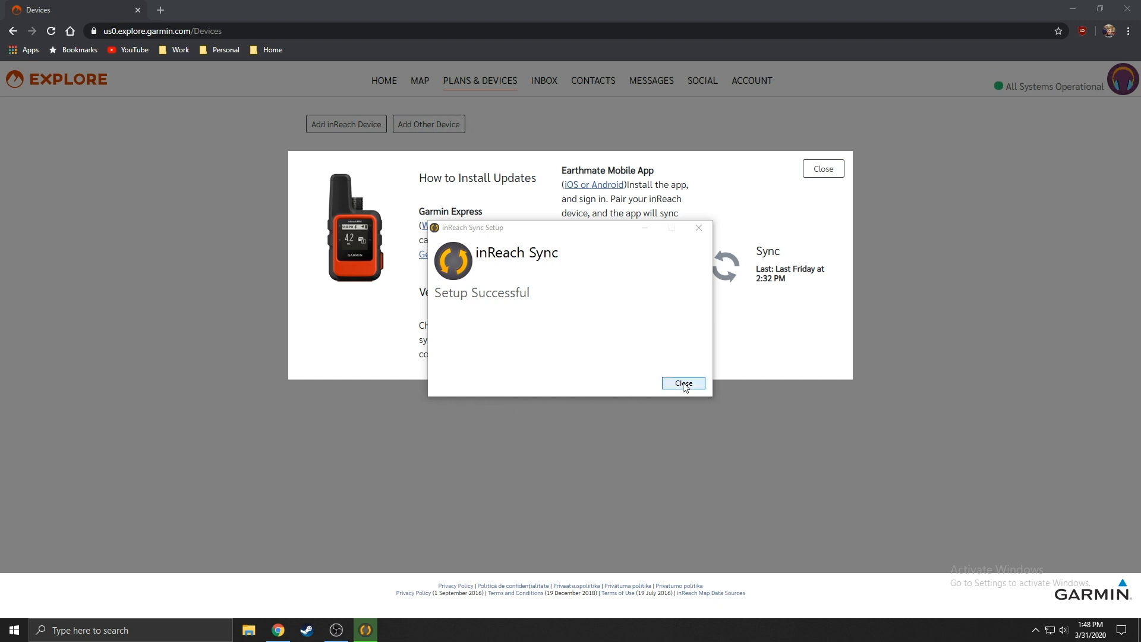
{"action": "left_click", "coordinate": [682, 383]}
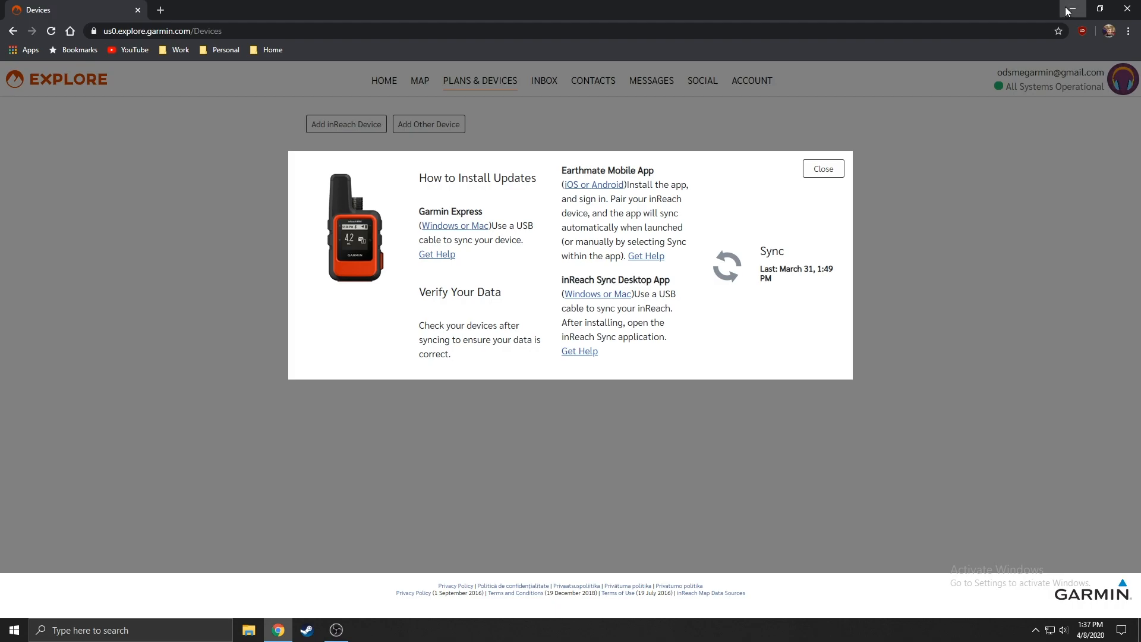
Minimize the browser and launch inReach Sync from its desktop shortcut.
{"action": "left_click", "coordinate": [1066, 8]}
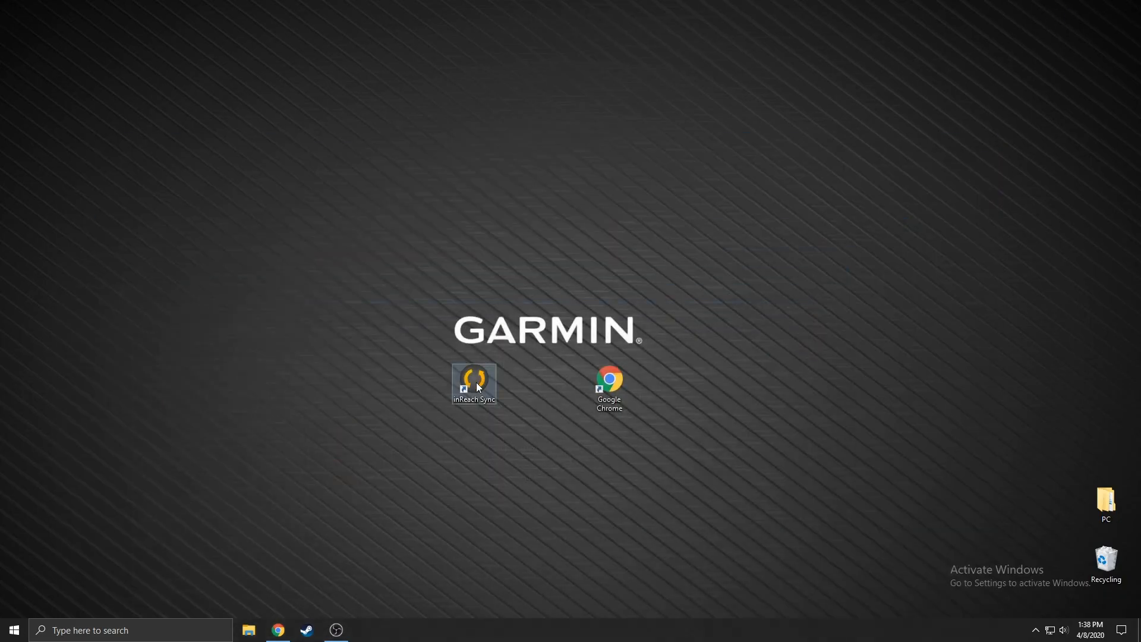
{"action": "double_click", "coordinate": [474, 383]}
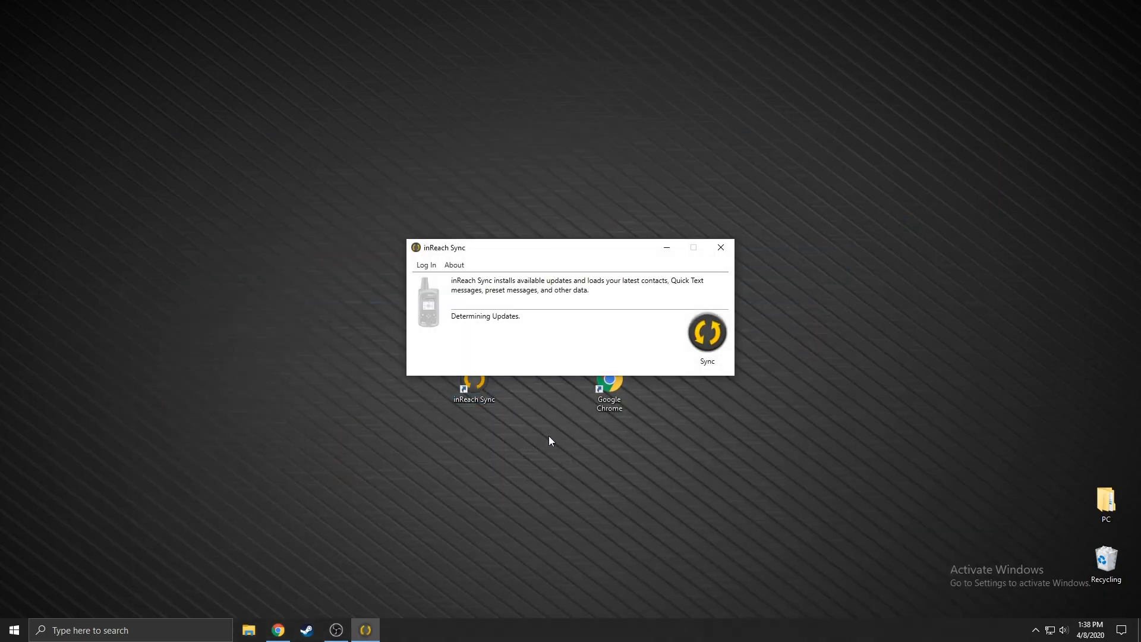
Log in to inReach Sync with the Explore account email and password.
{"action": "left_click", "coordinate": [426, 264]}
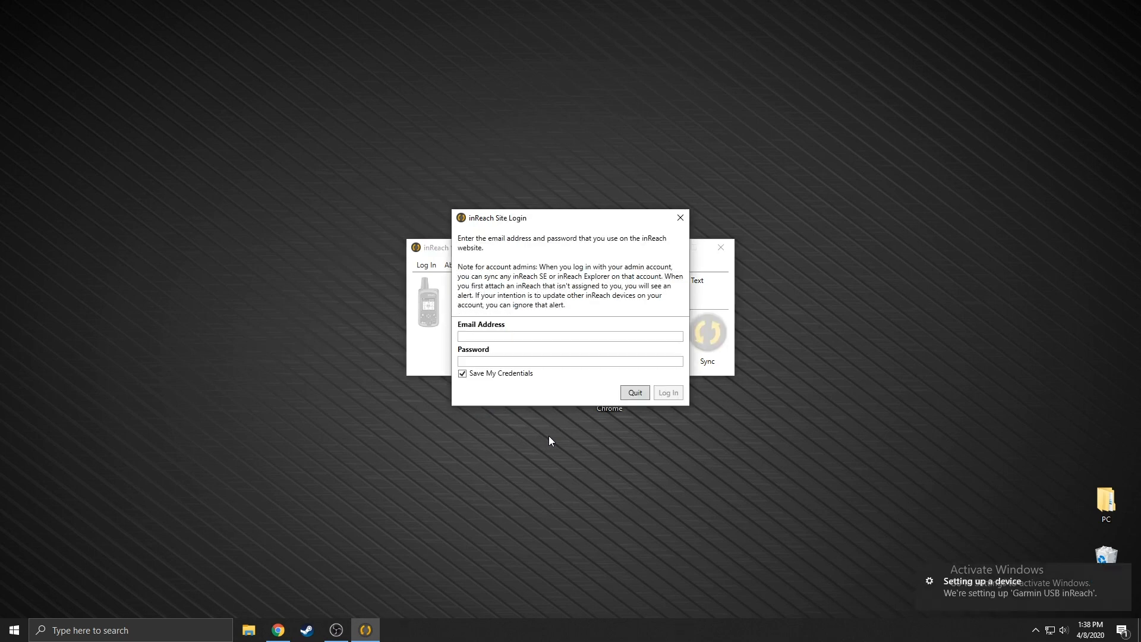
{"action": "left_click", "coordinate": [570, 336]}
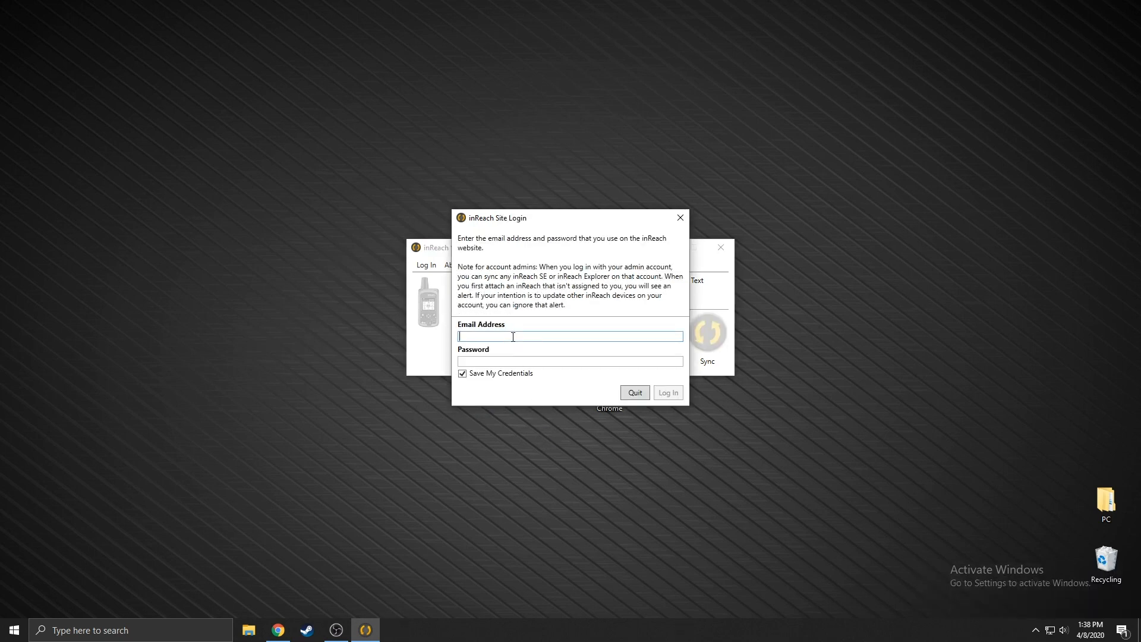
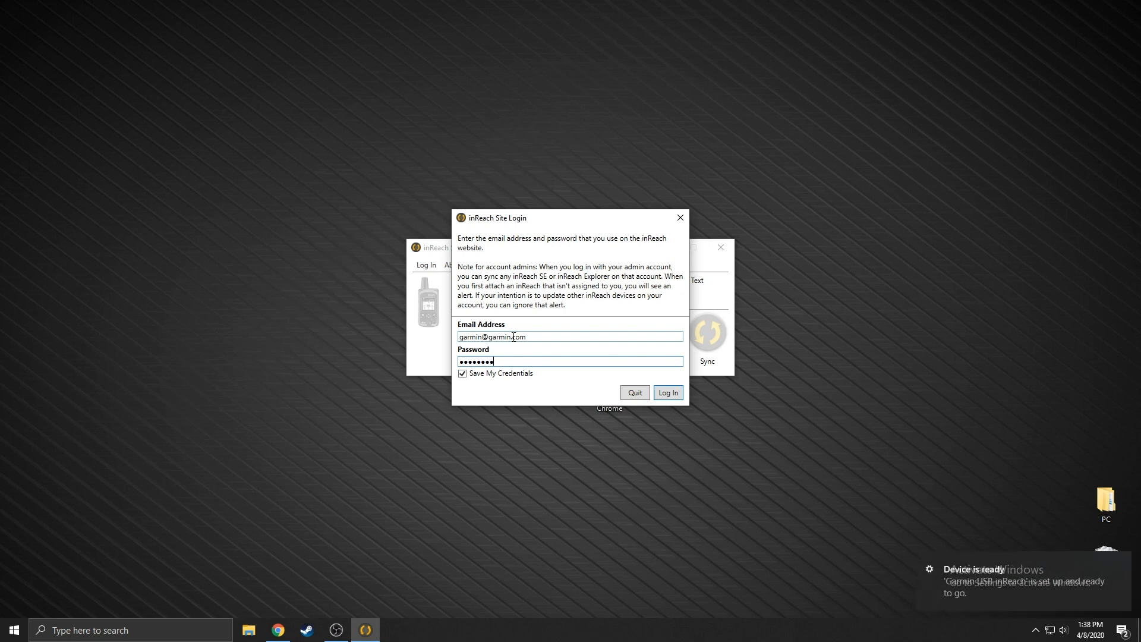
{"action": "left_click", "coordinate": [667, 392]}
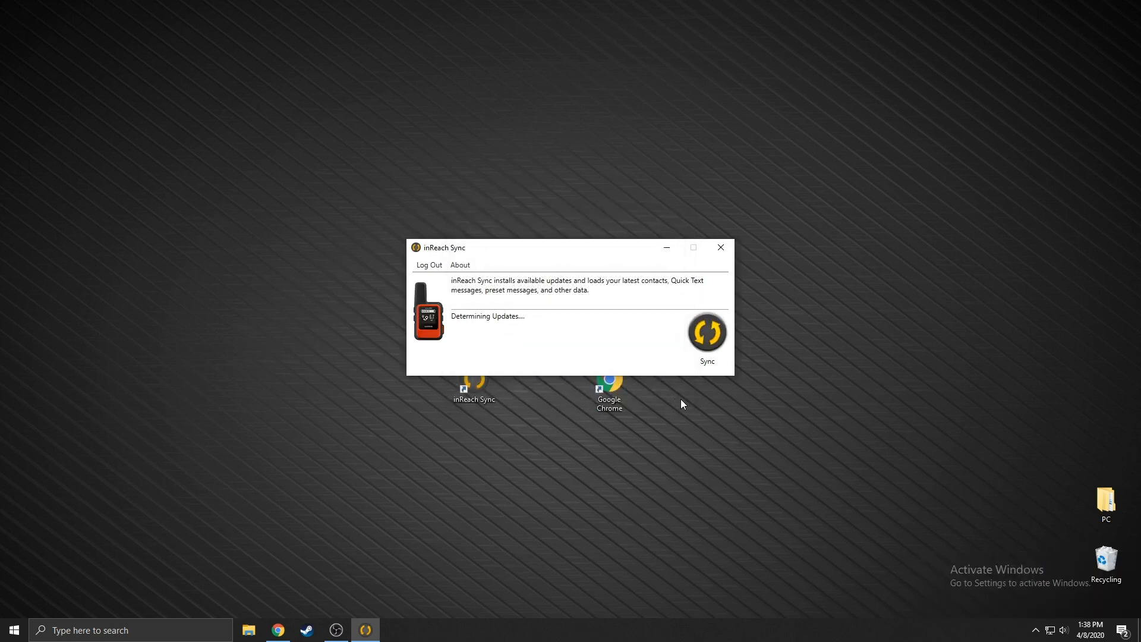